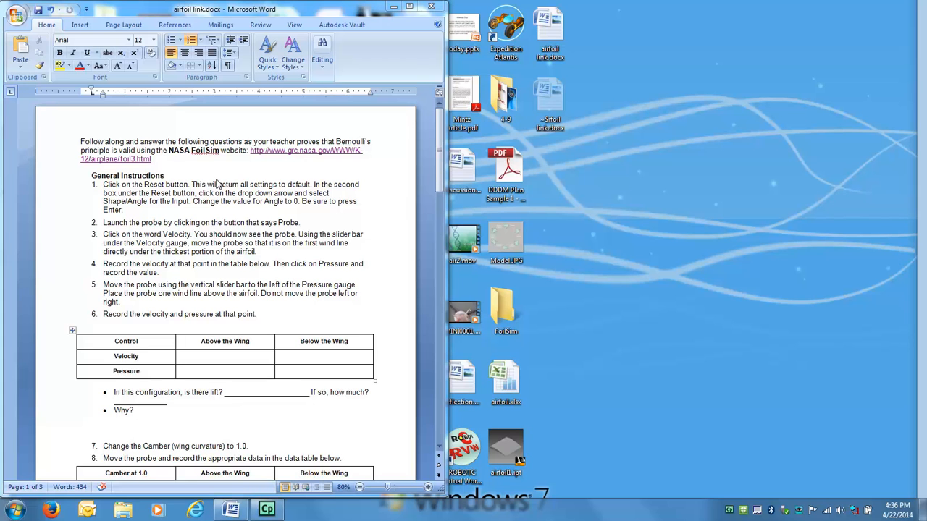
mouse_move(229, 176)
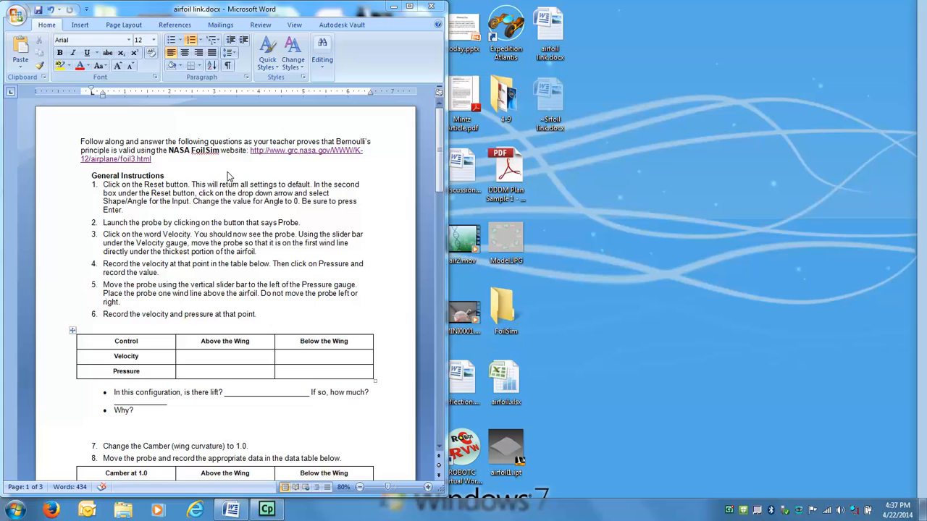
mouse_move(272, 157)
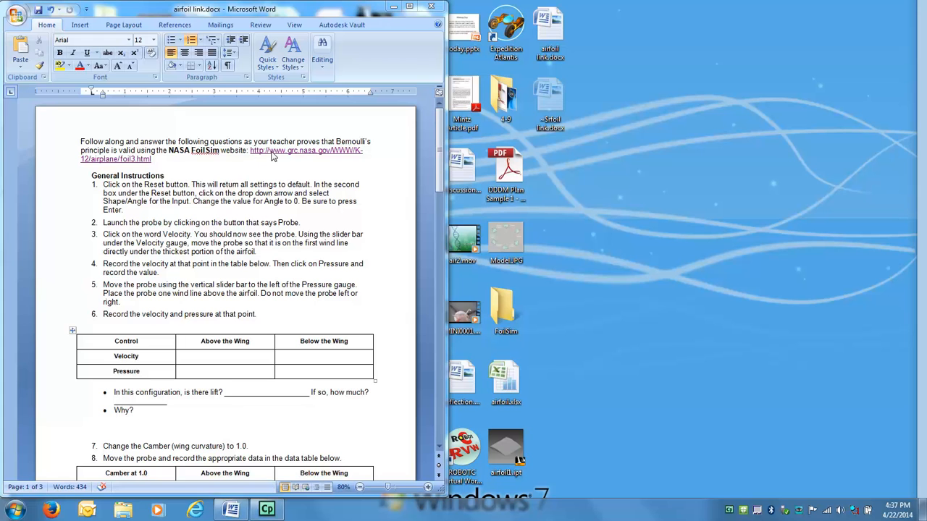
mouse_move(298, 155)
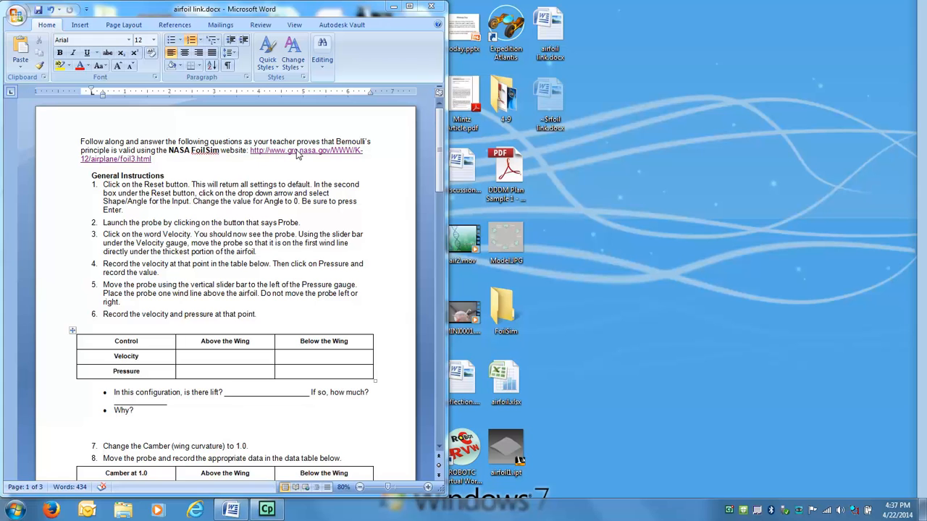
mouse_move(297, 153)
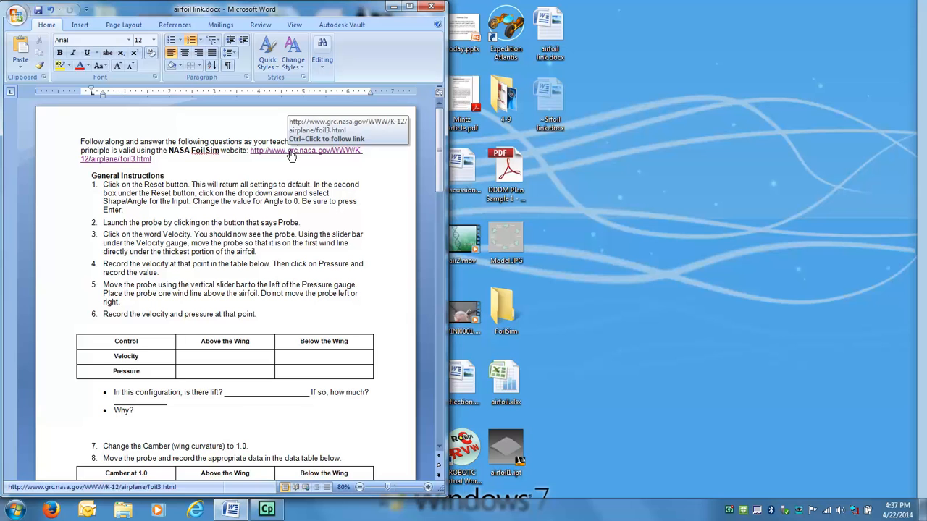
- Follow the worksheet's FoilSim hyperlink to bring up the NASA FoilSim III page beside Word
click(290, 153)
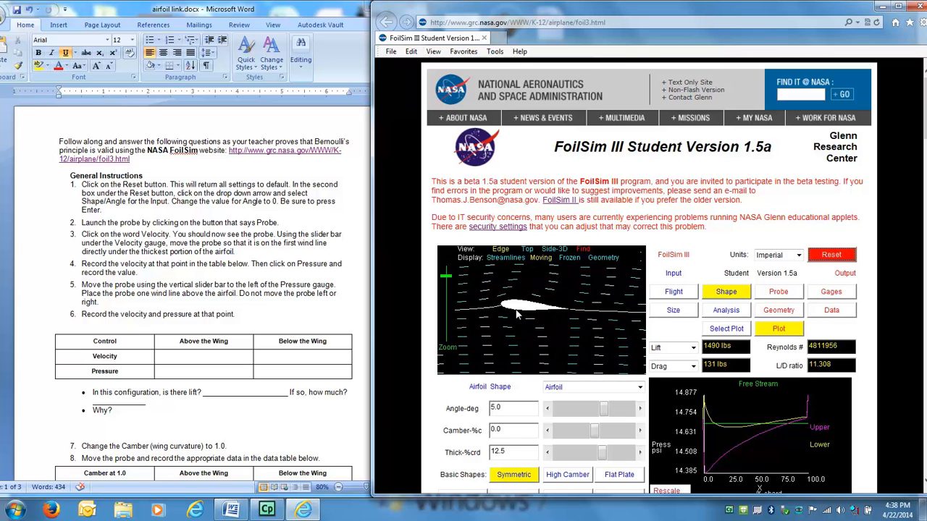
- Enter 0 for Angle-deg, glance at Flight conditions, and confirm the zero angle in the Shape panel
click(512, 408)
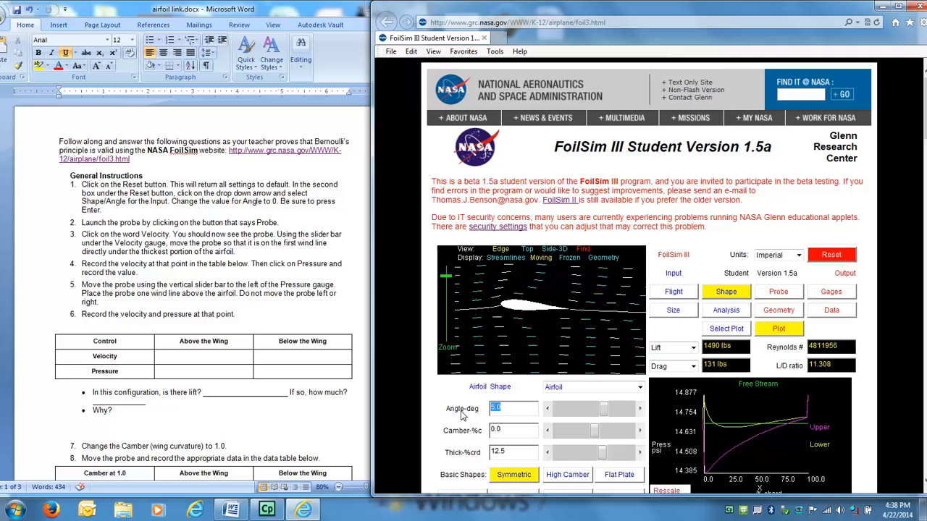
text(0)
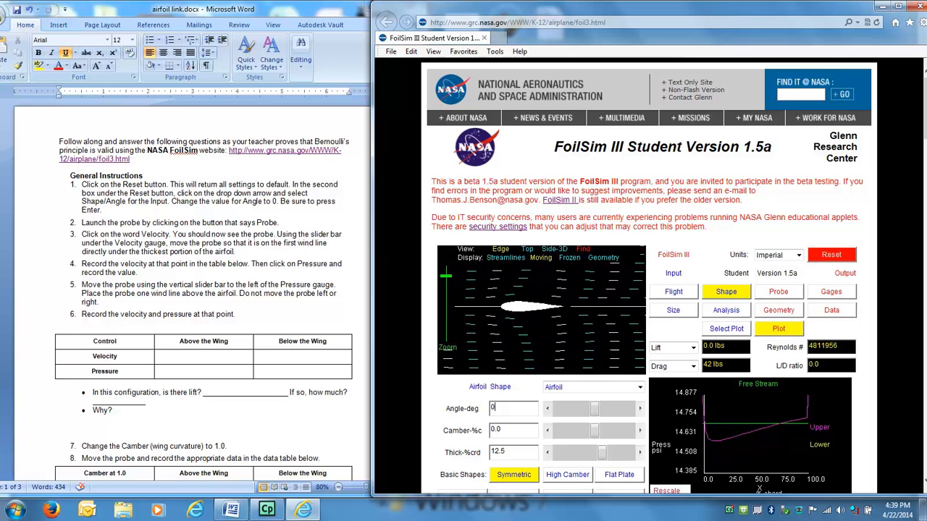
click(671, 291)
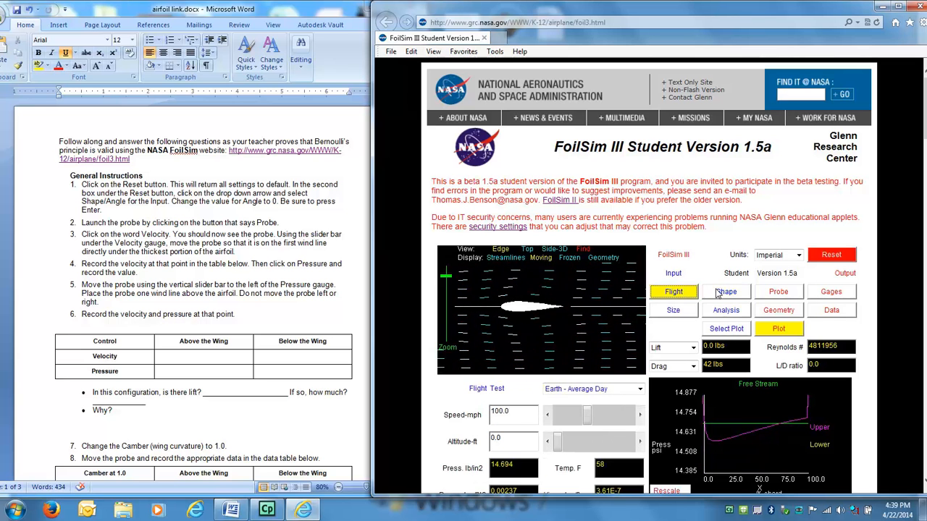
click(726, 291)
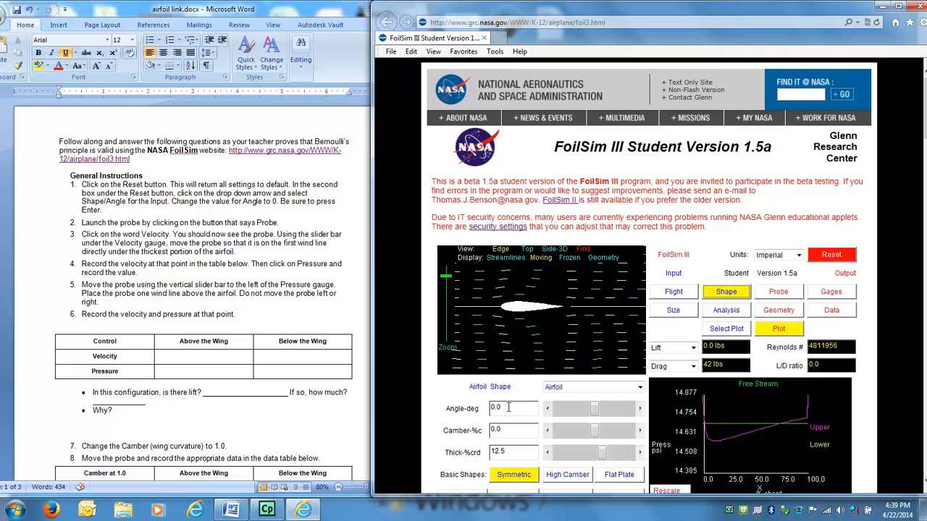
click(507, 408)
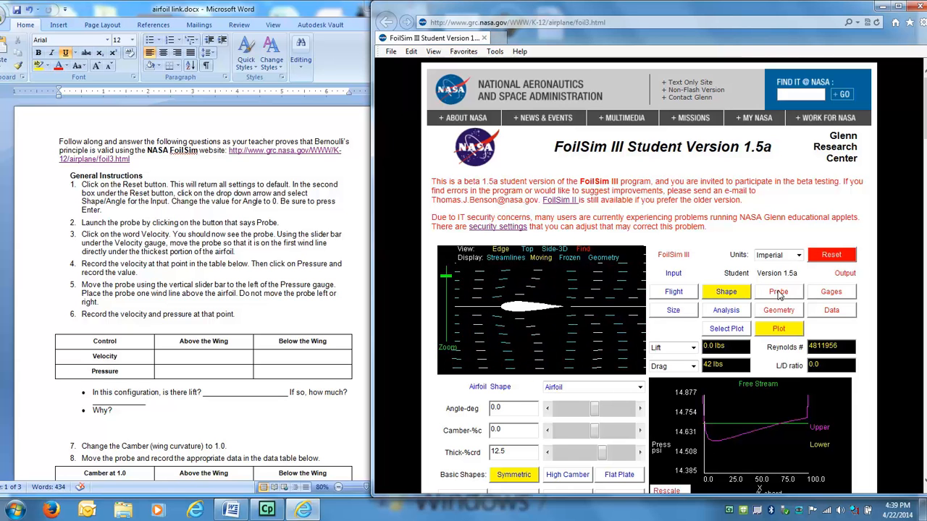
- Turn on the probe and show its velocity gauge in the flow near the airfoil
click(779, 291)
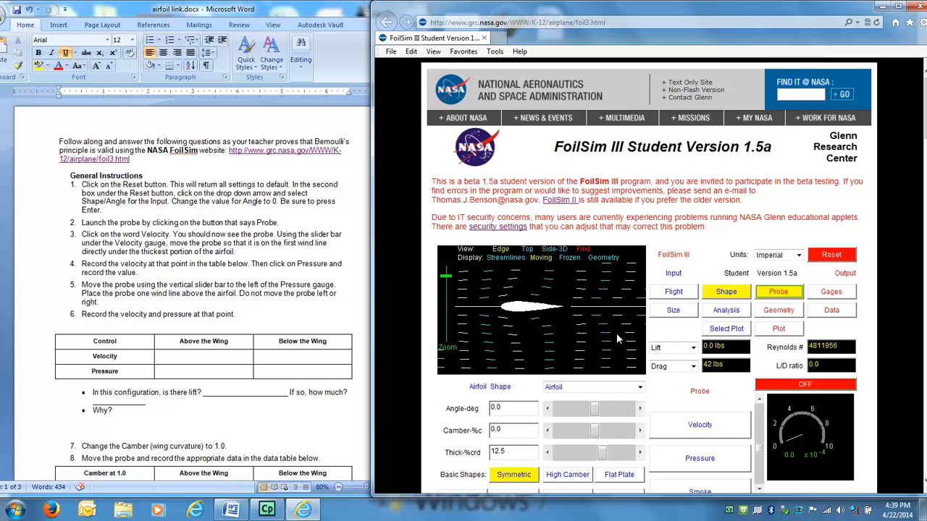
click(700, 426)
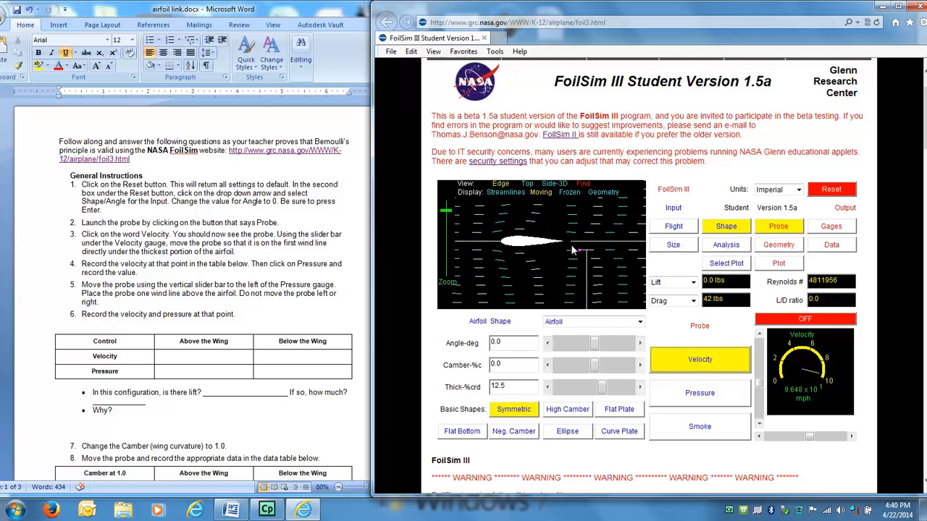
mouse_move(282, 252)
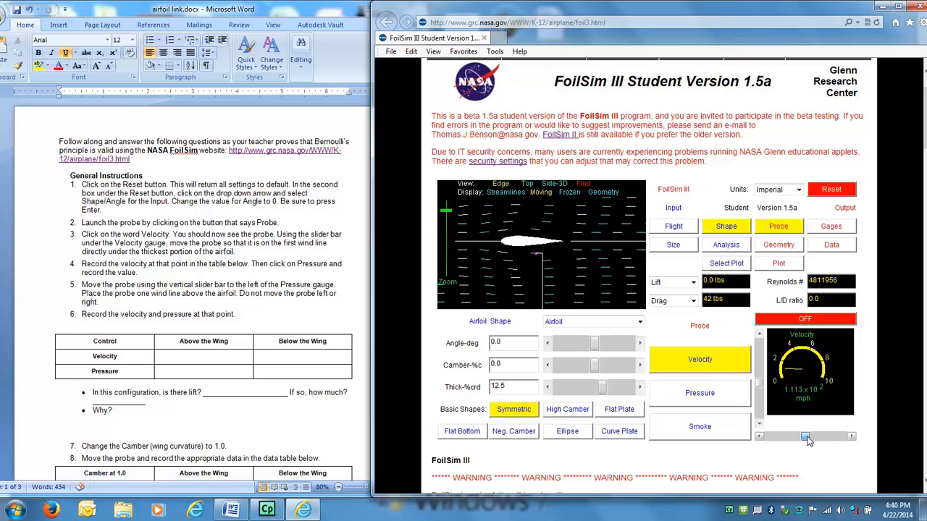
drag(808, 436, 814, 435)
text(1.156)
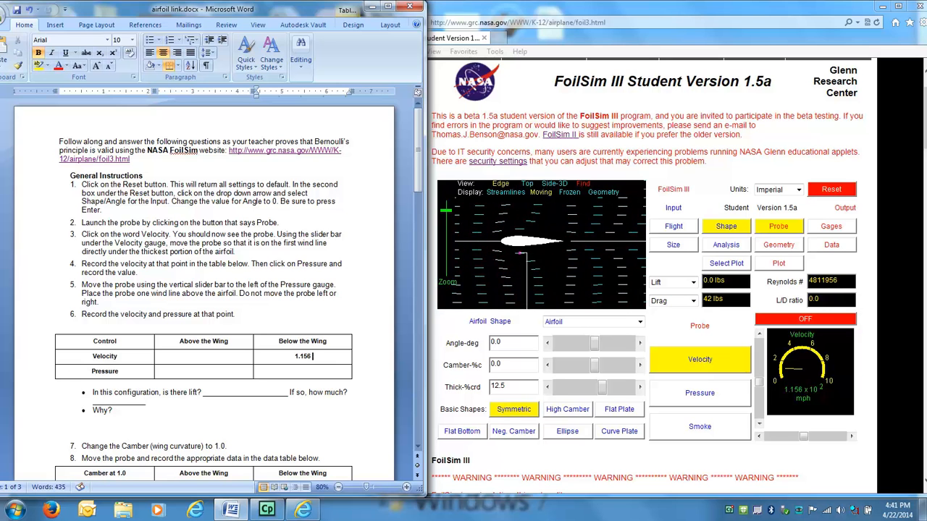
- Extend the below-wing velocity cell to read 1.156 * 10^2 mph, i.e. 115.6 mph
text(*)
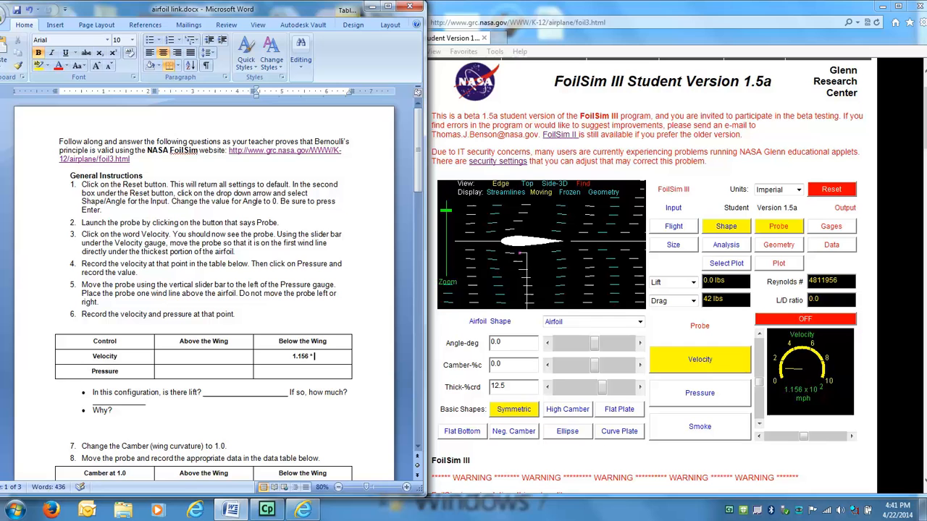
text(10^2)
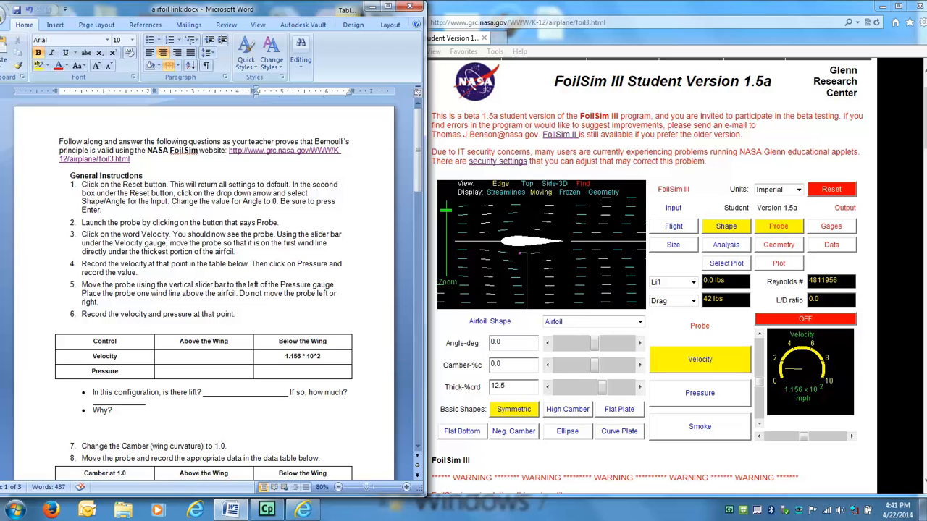
text(mph  115.6 mph)
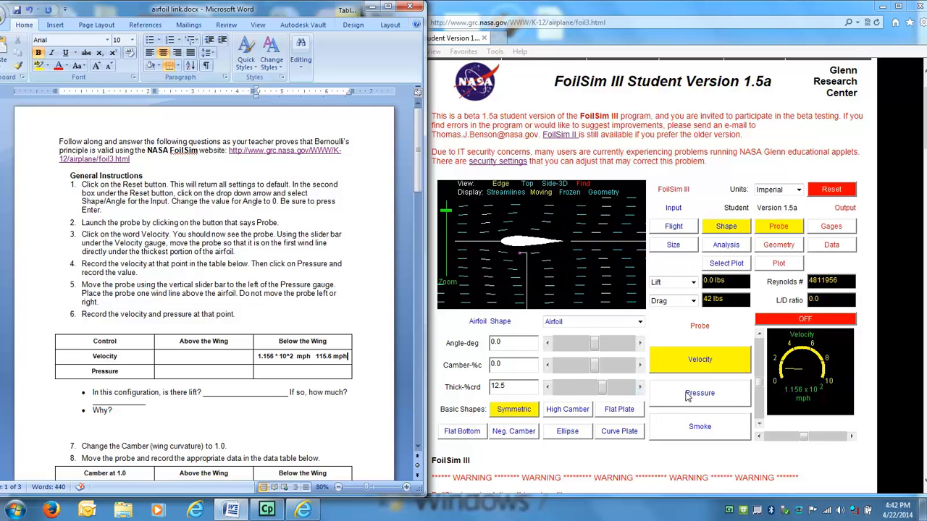
- Switch the probe to pressure and record the below-wing pressure 1.454 * 10^1 psi, 14.54 psi
click(700, 394)
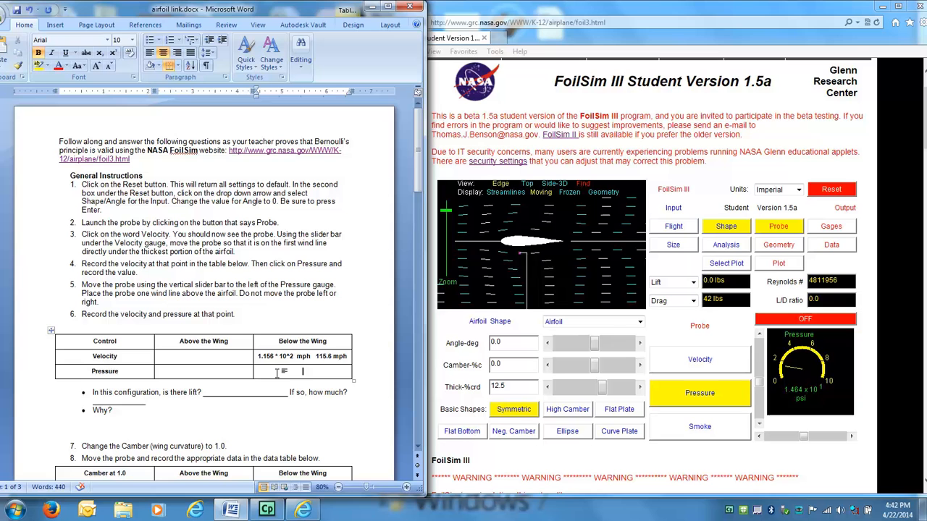
text(1.464 * 10^1)
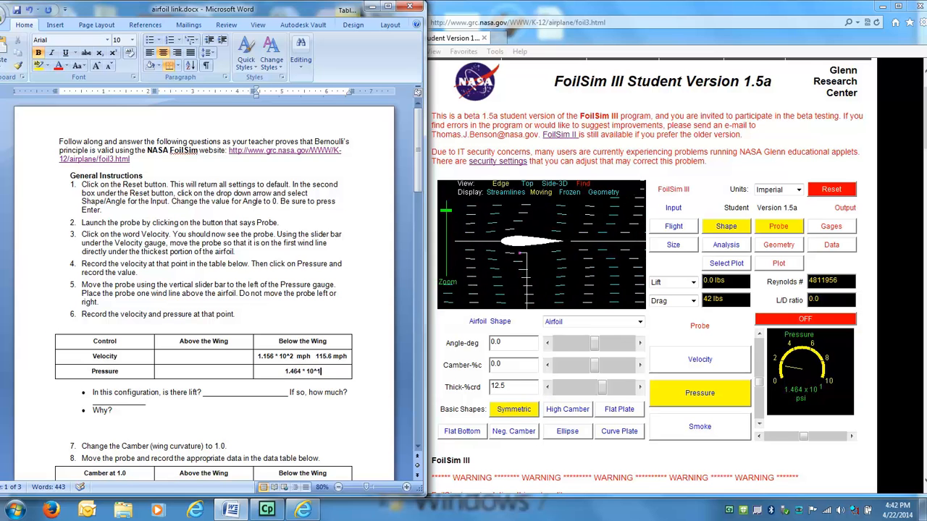
text(mph)
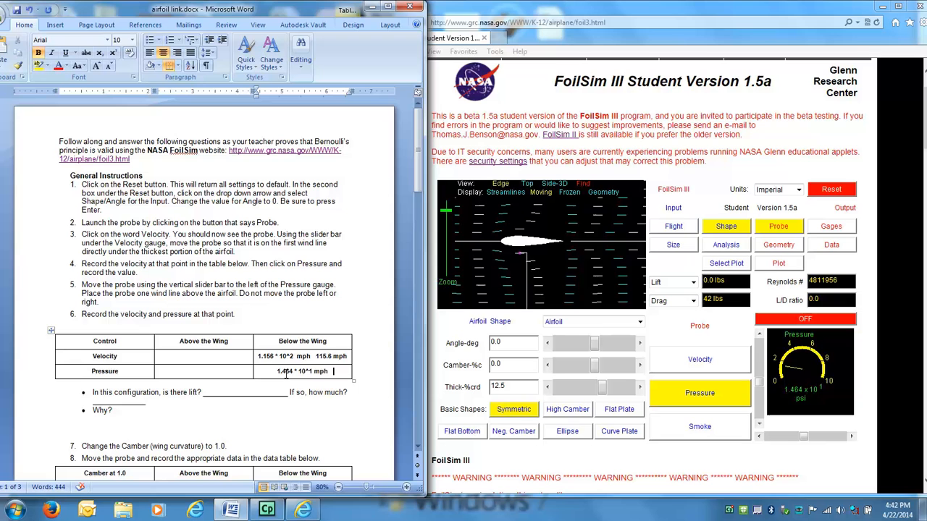
text(14.64)
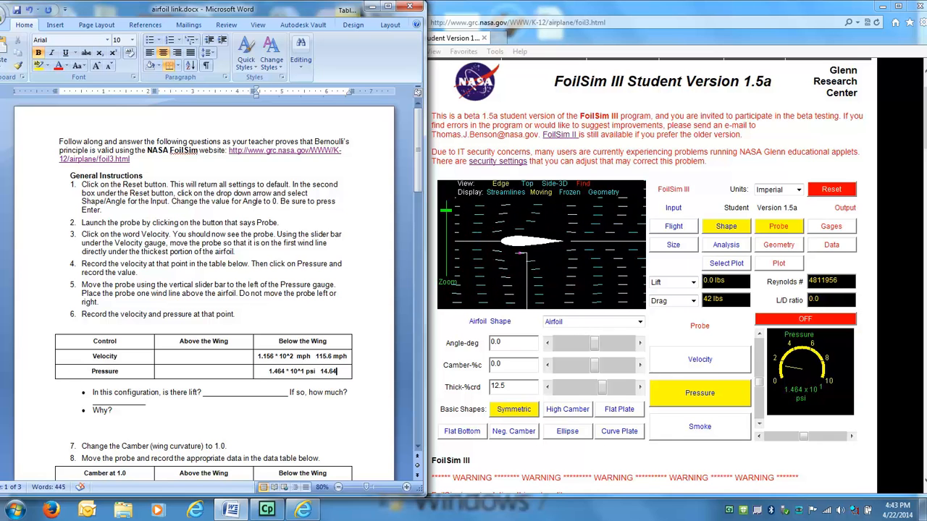
text(psi)
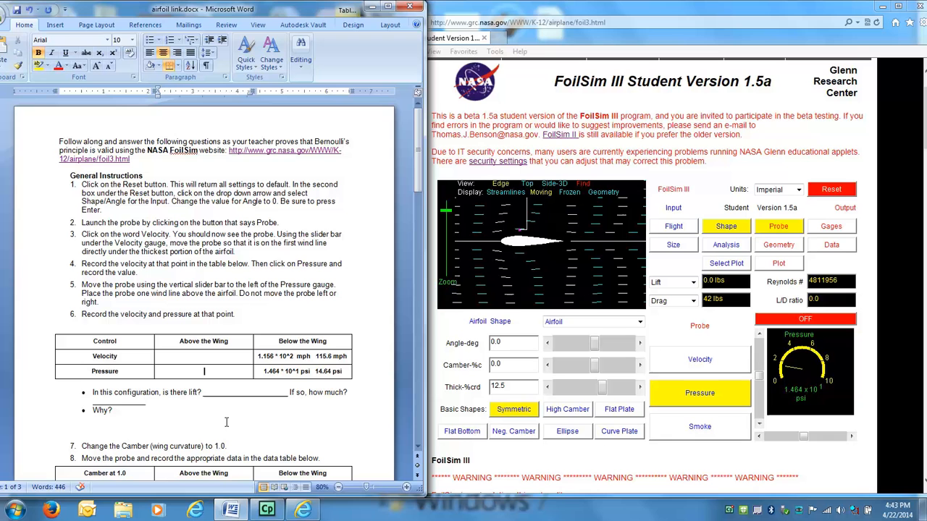
- Fill the Above the Wing column with 14.64 psi pressure and 115.3 mph velocity from the gauges
text(14.64 psi)
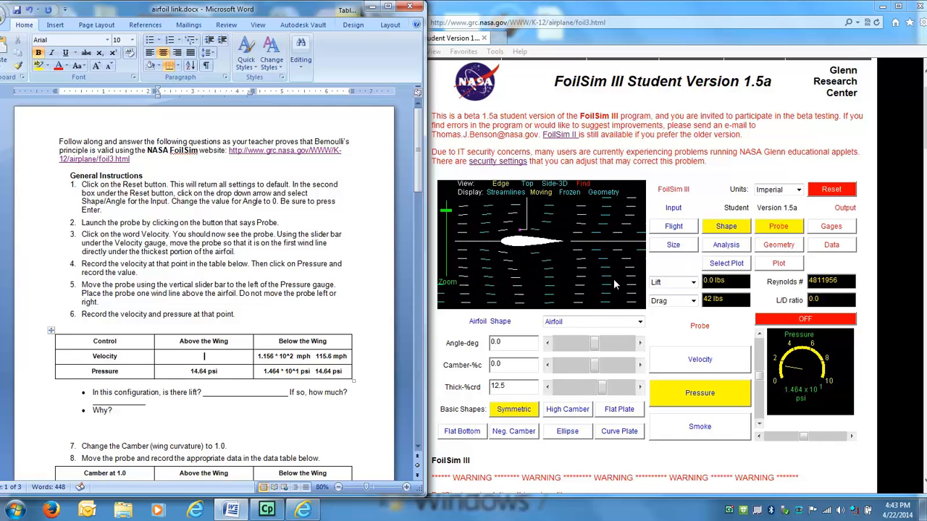
click(700, 359)
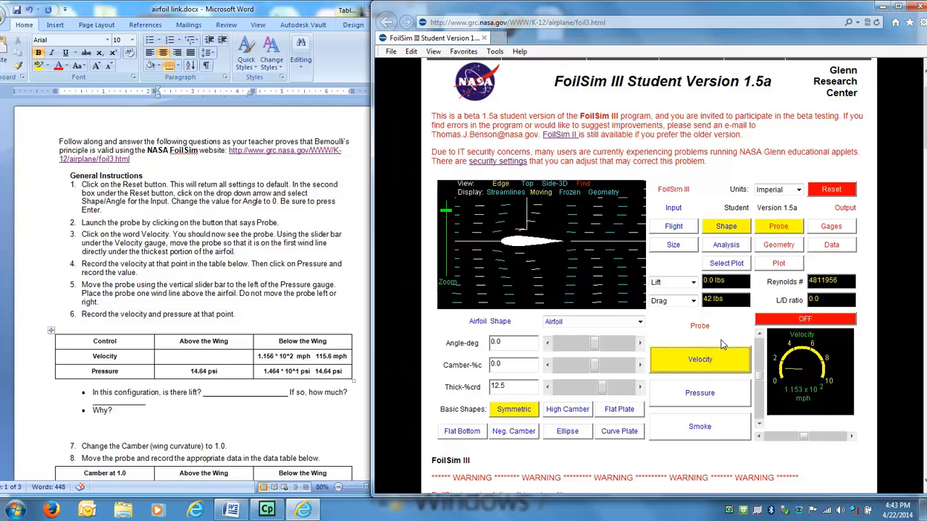
click(202, 356)
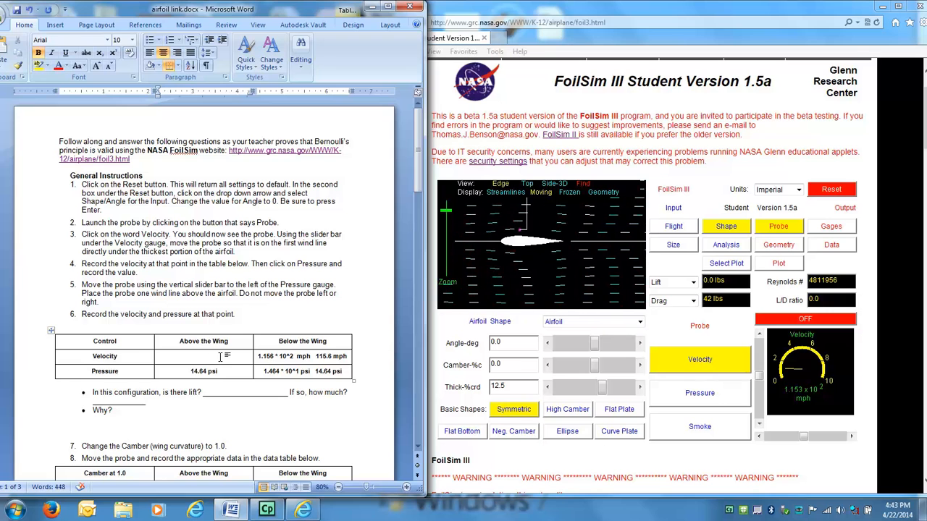
text(115.)
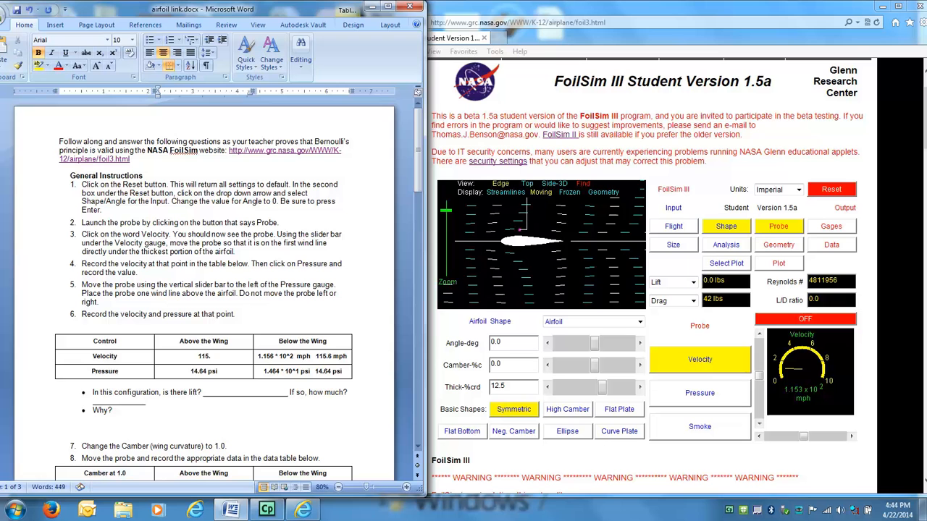
text(115.3 mph)
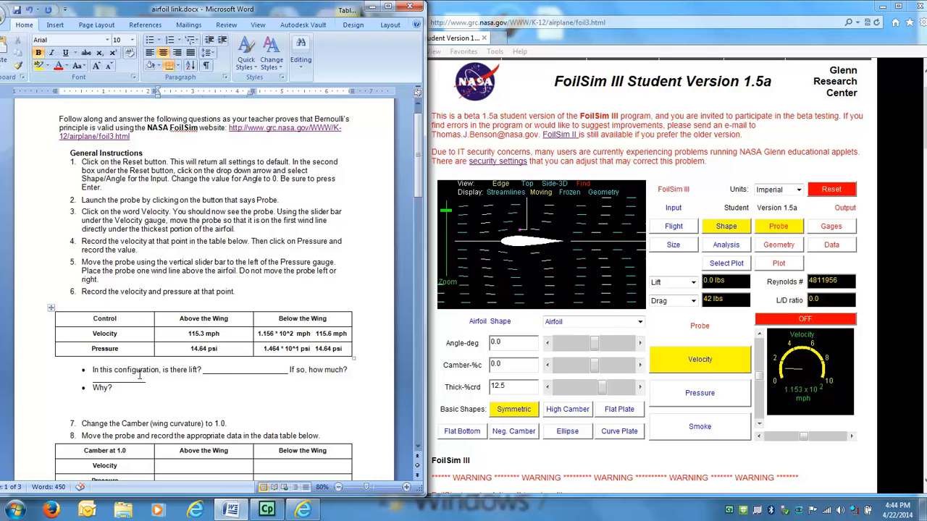
- Answer the lift question 'No' with 0 lbs and start the Why explanation
scroll(down, 3)
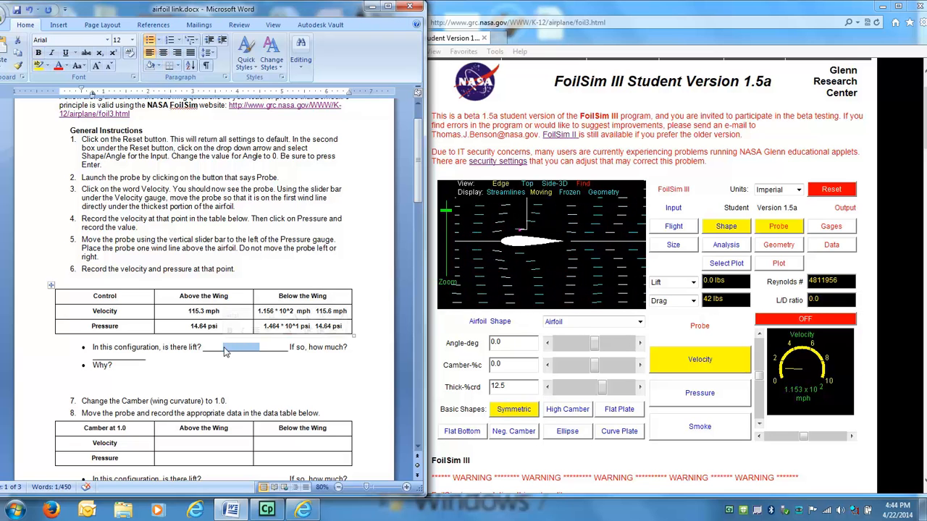
text(No)
click(149, 365)
text(   The velocity and pressur)
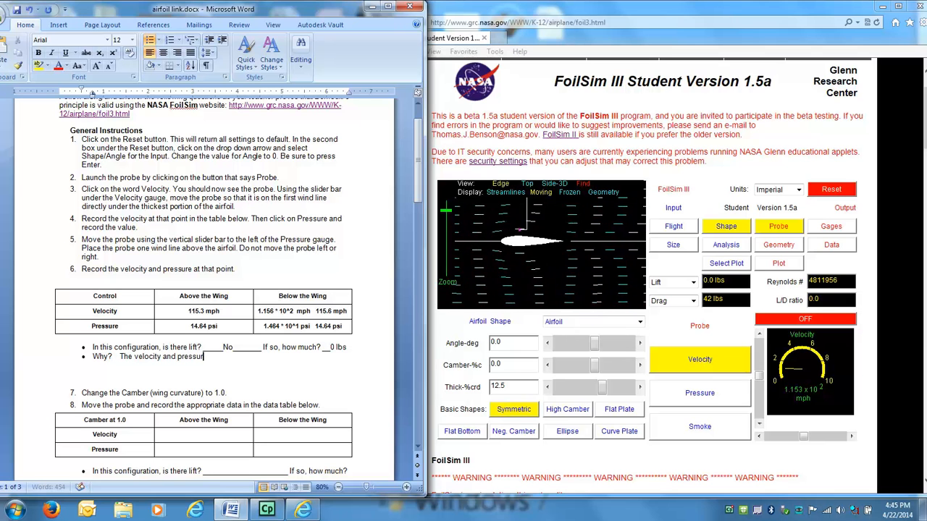
- Write that velocity and pressure above and below are equal since the symmetric airfoil gives equal travel distance from the leading edge
text(above and below the air)
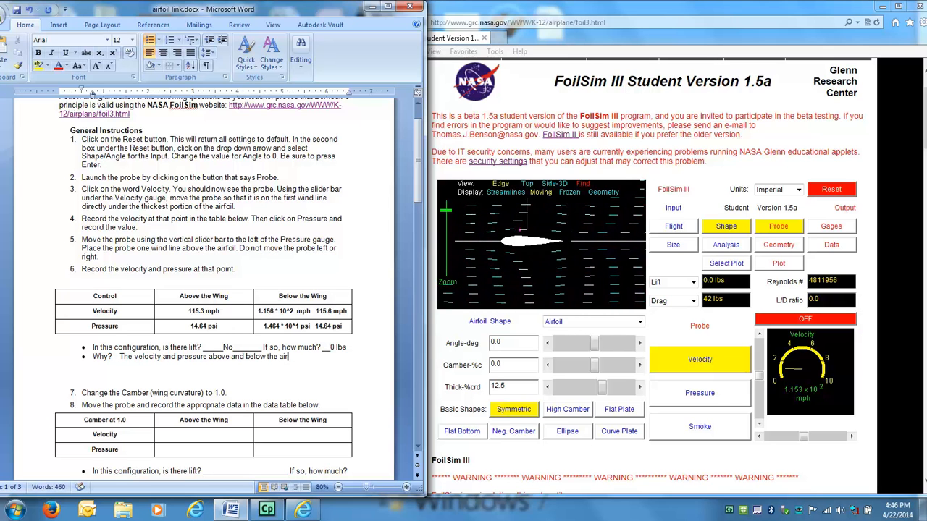
text(are about the)
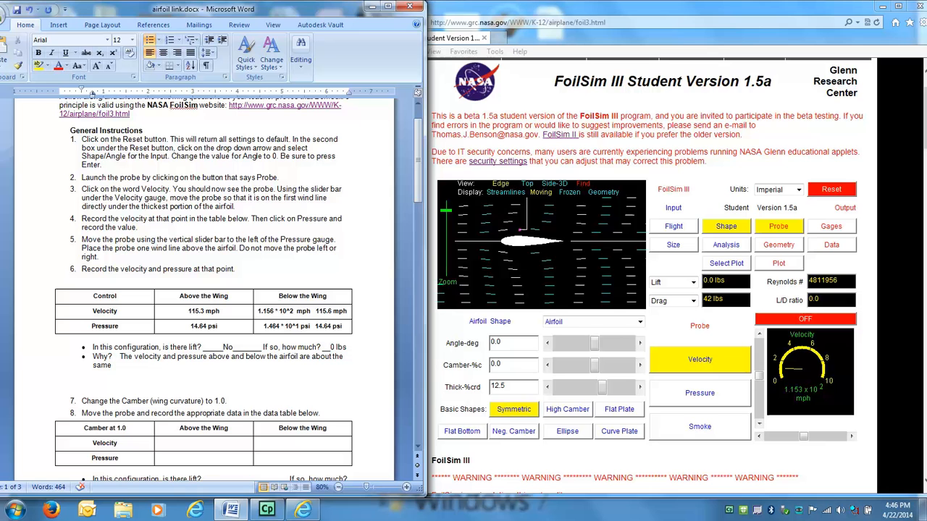
text(With no pressure difference, the airfoil will not generate any lift.  The)
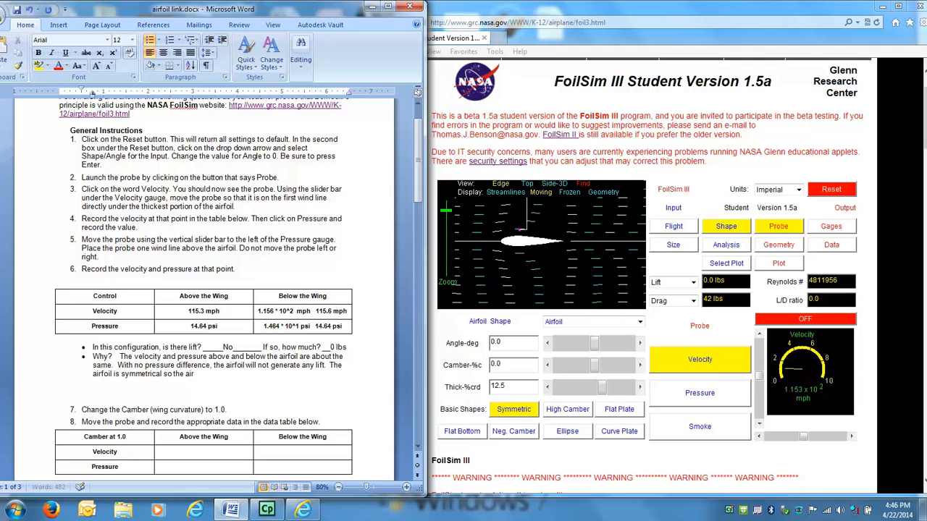
text(above)
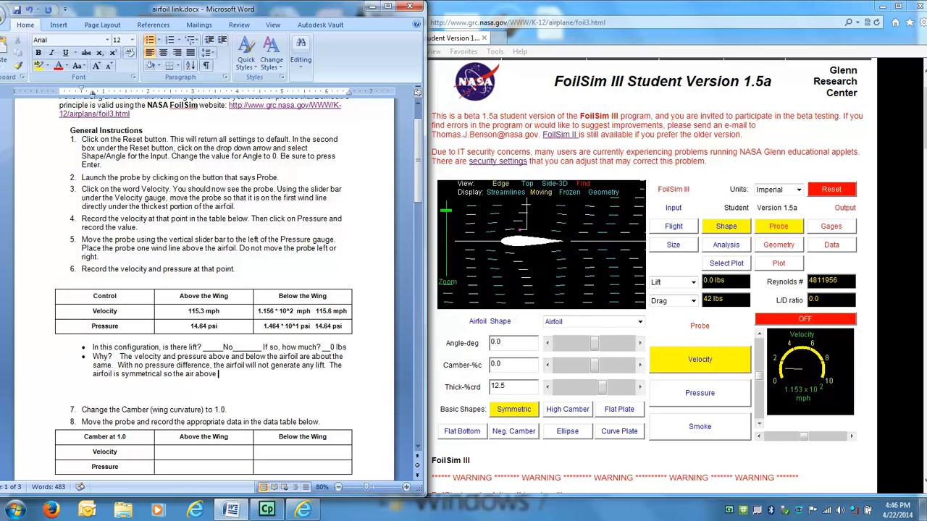
text(and the air below have the same)
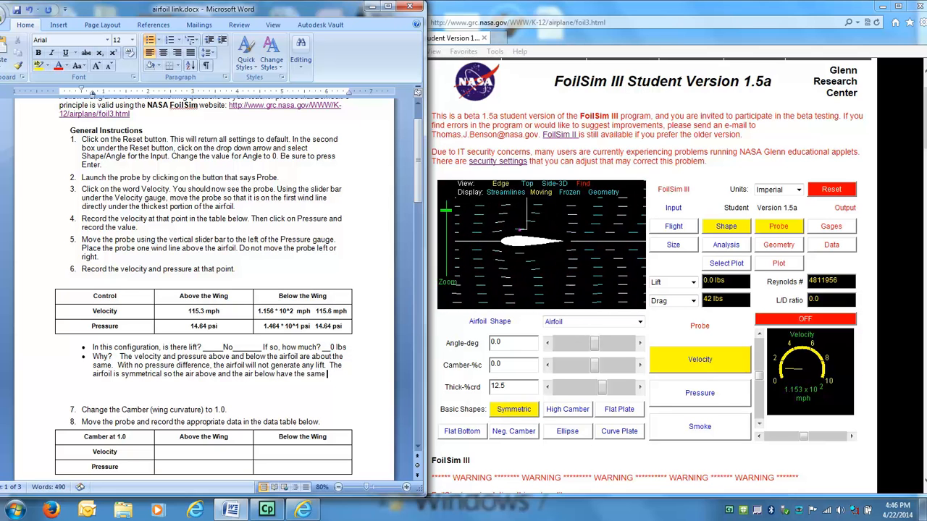
text(distance to travel to)
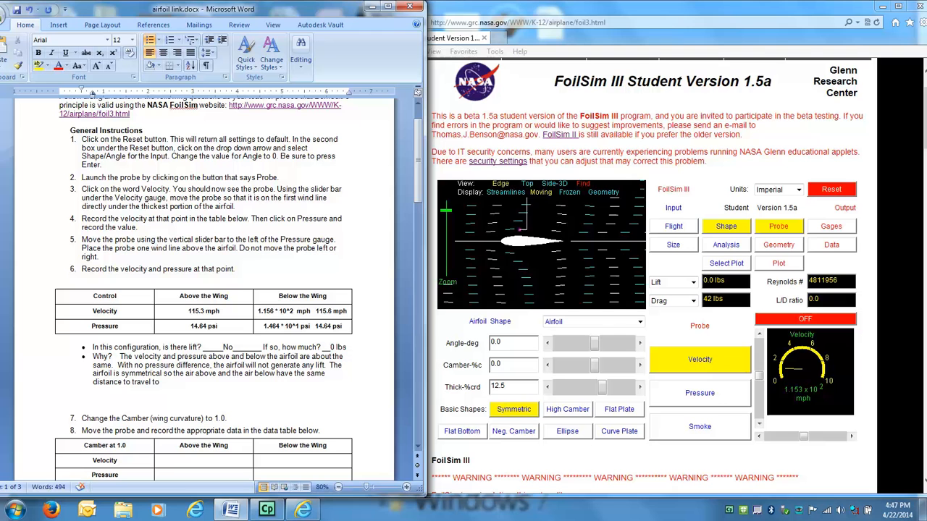
text(from the leading edge to the trailing edge.)
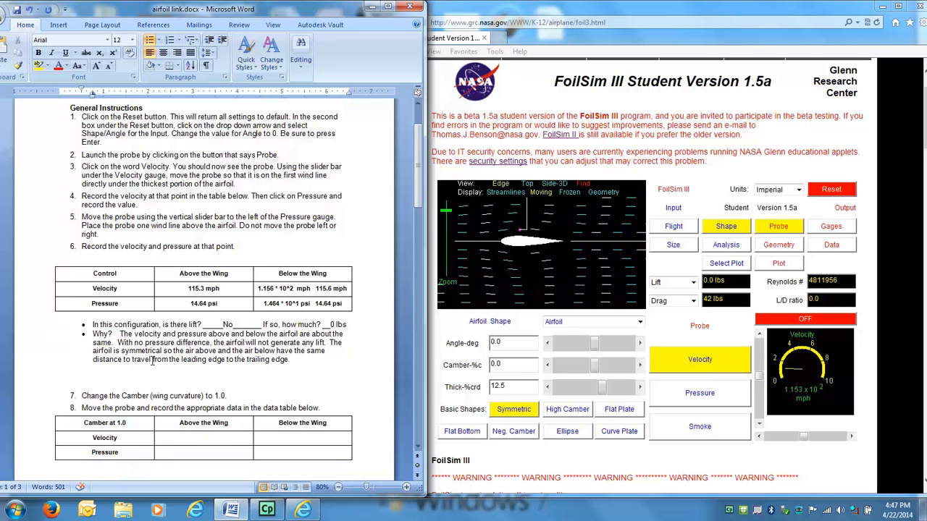
scroll(down, 3)
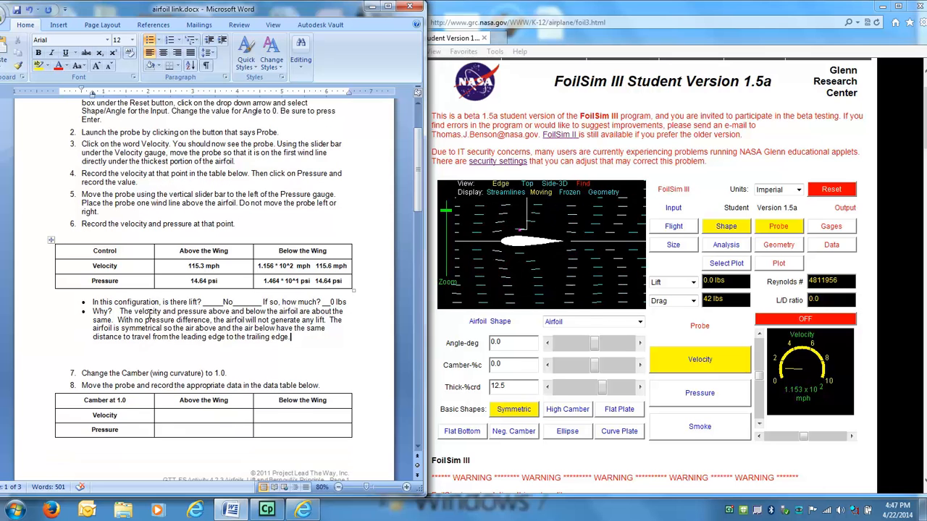
scroll(down, 3)
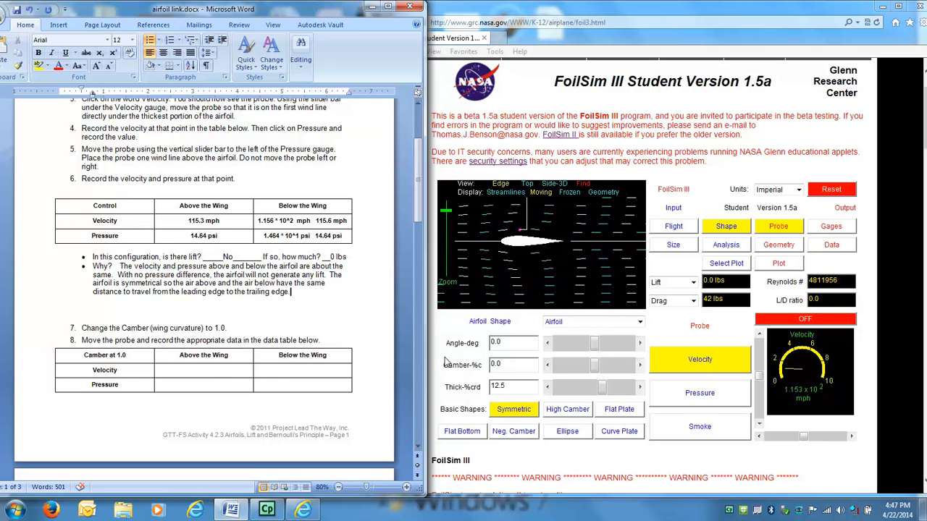
scroll(down, 3)
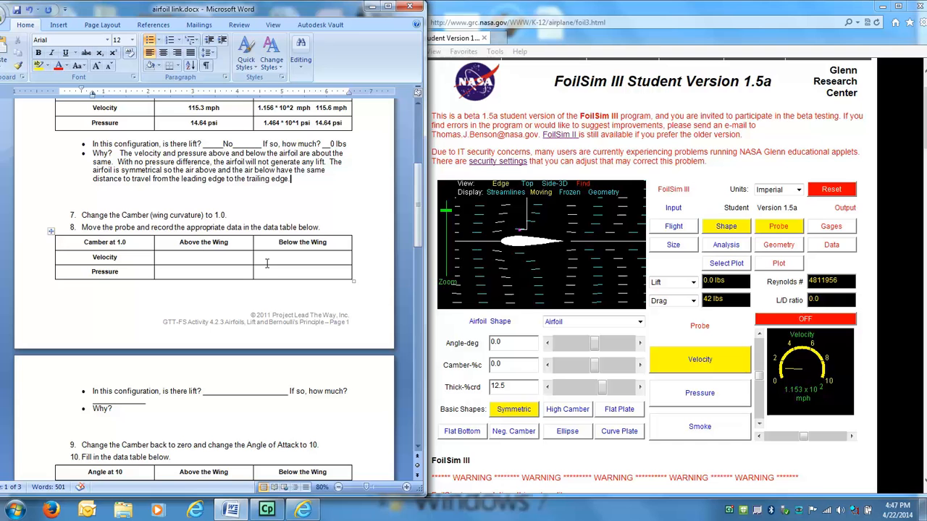
scroll(down, 3)
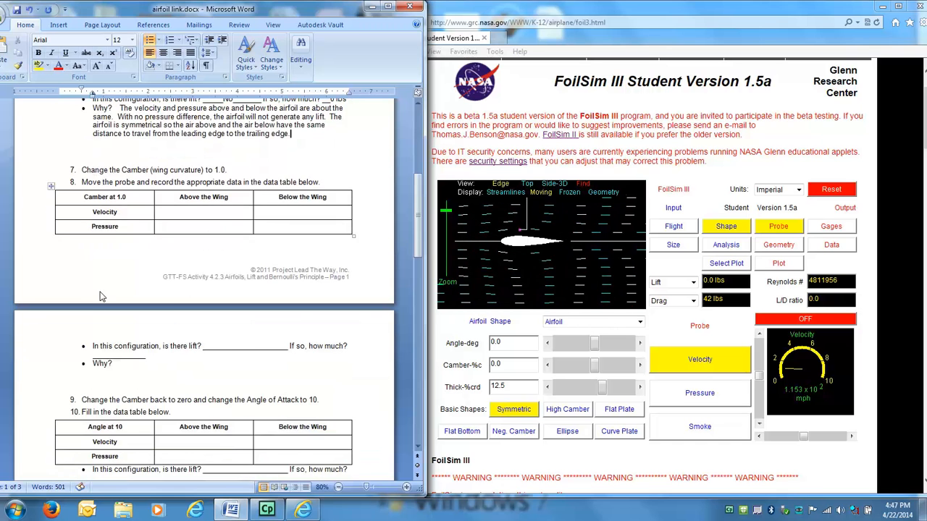
scroll(down, 3)
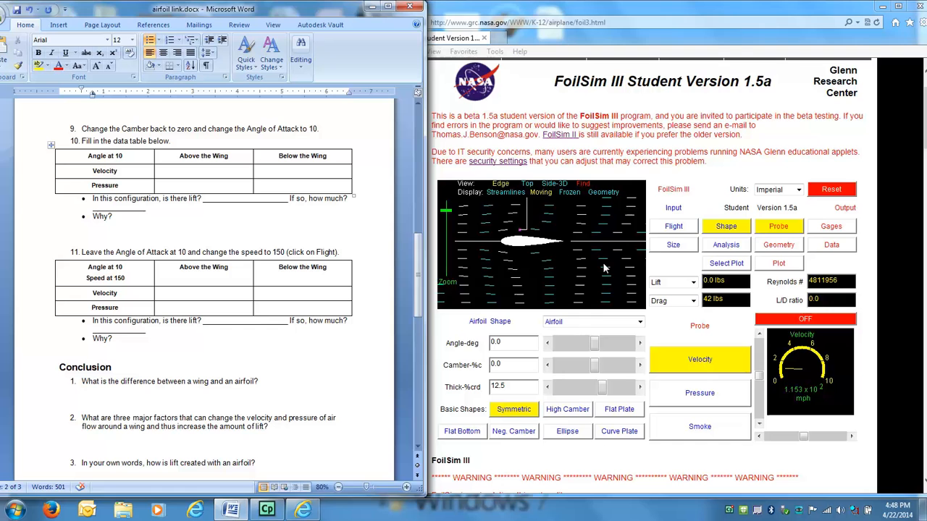
- Show the Flight Test panel (100 mph, 0 ft) and scroll the worksheet to the speed-150 table
click(672, 226)
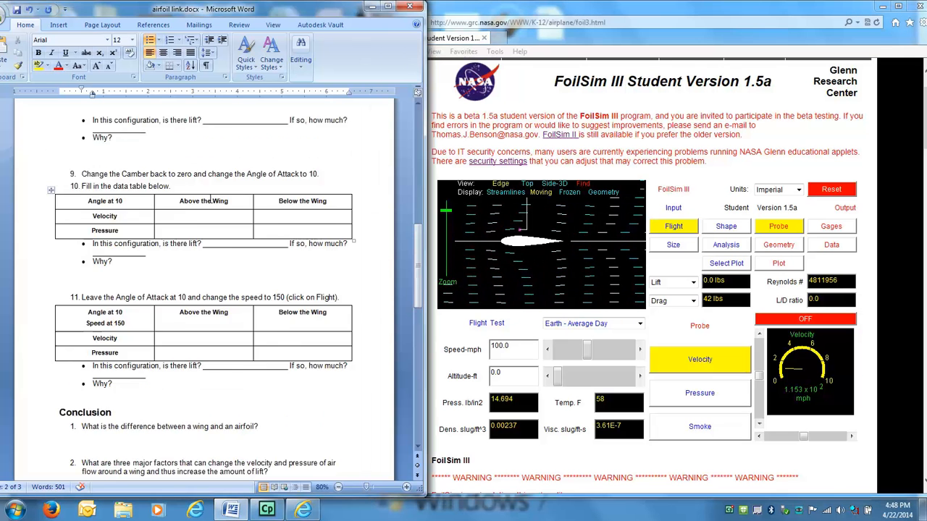
scroll(down, 3)
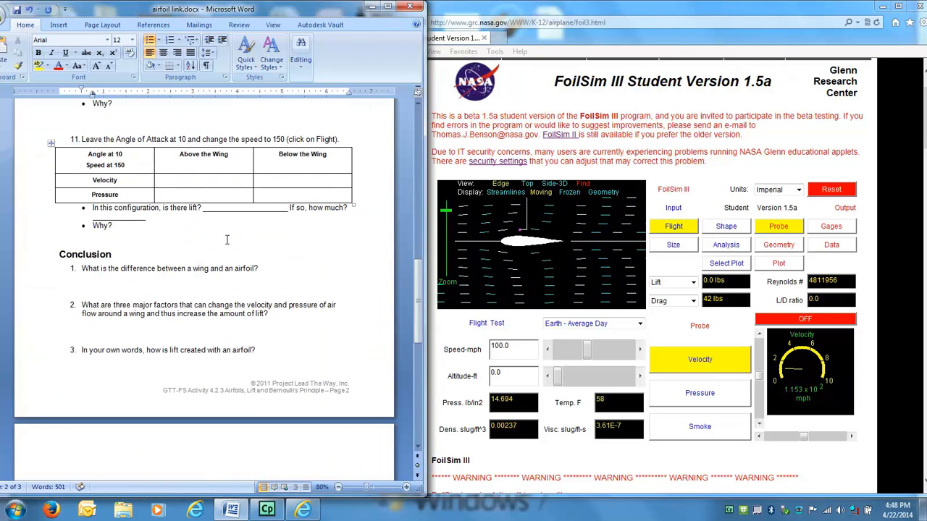